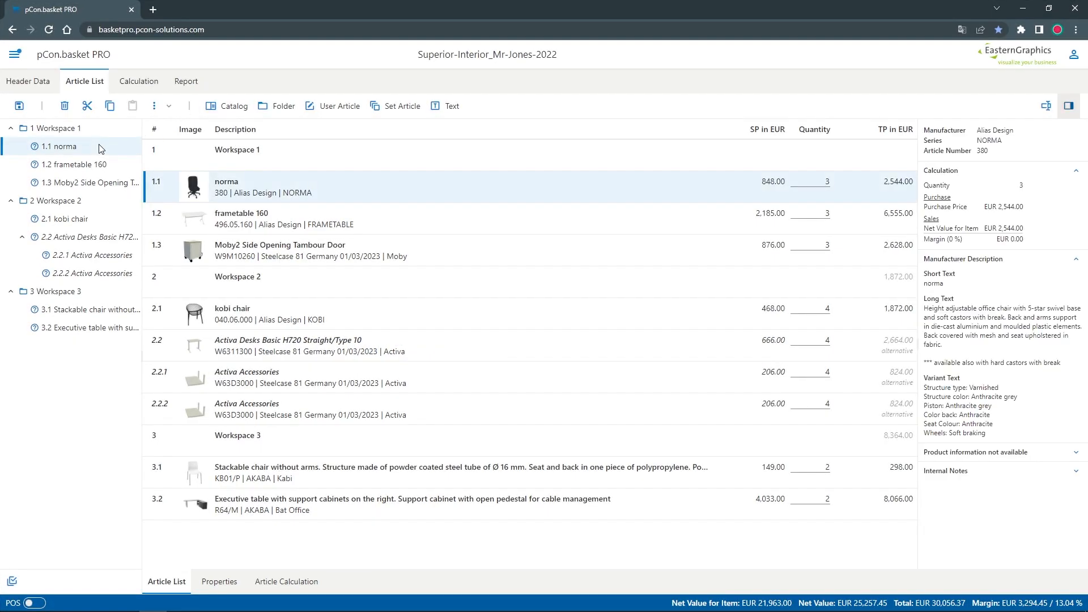
Step: Update all selected quote articles to today's price date via Update articles
{"action": "right_click", "coordinate": [59, 146]}
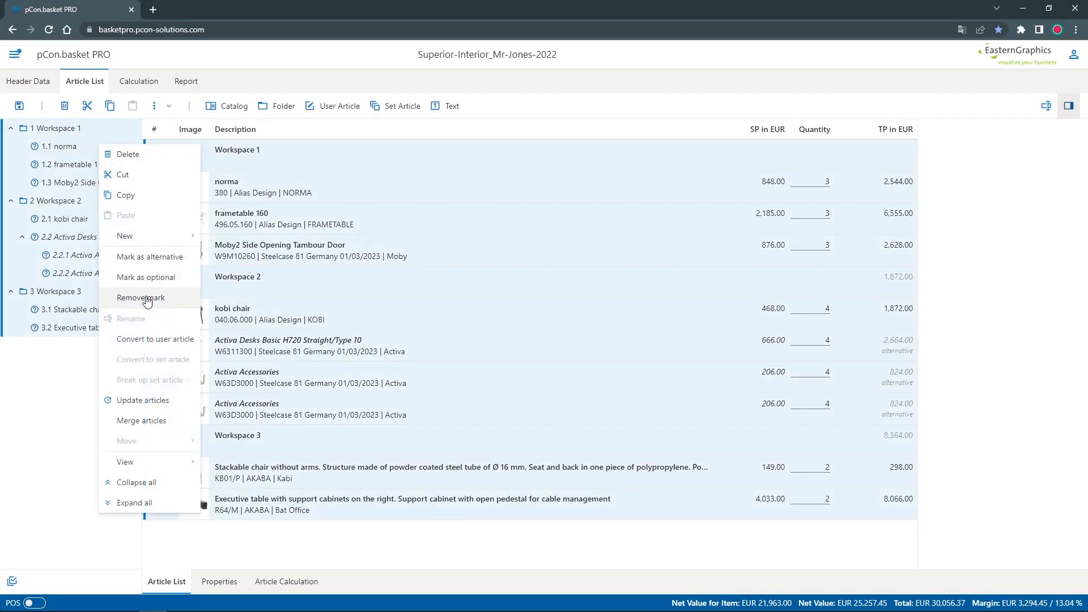
{"action": "left_click", "coordinate": [143, 400]}
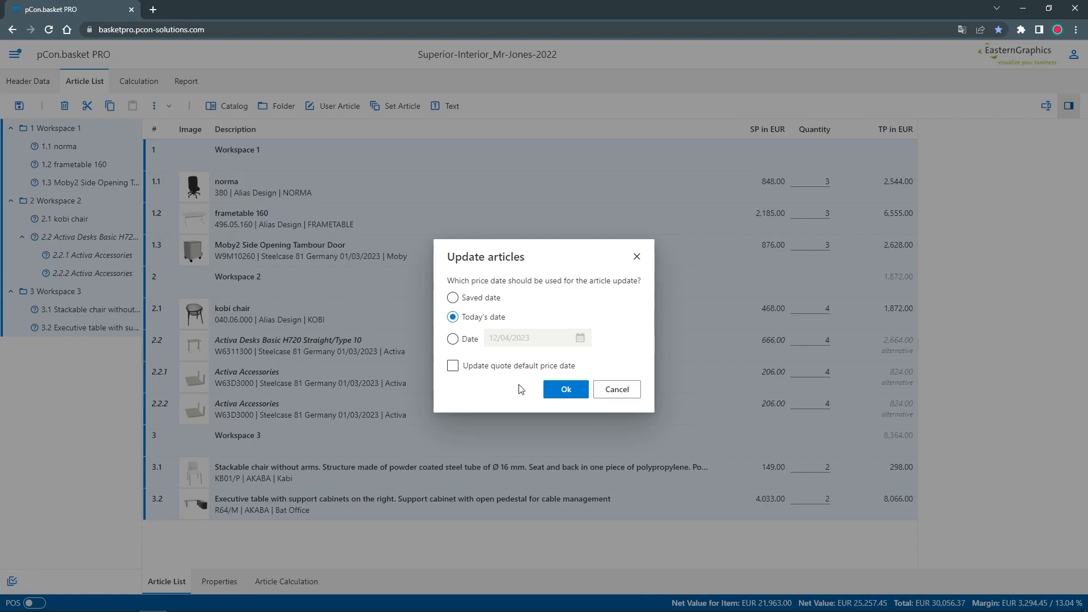
{"action": "left_click", "coordinate": [564, 388]}
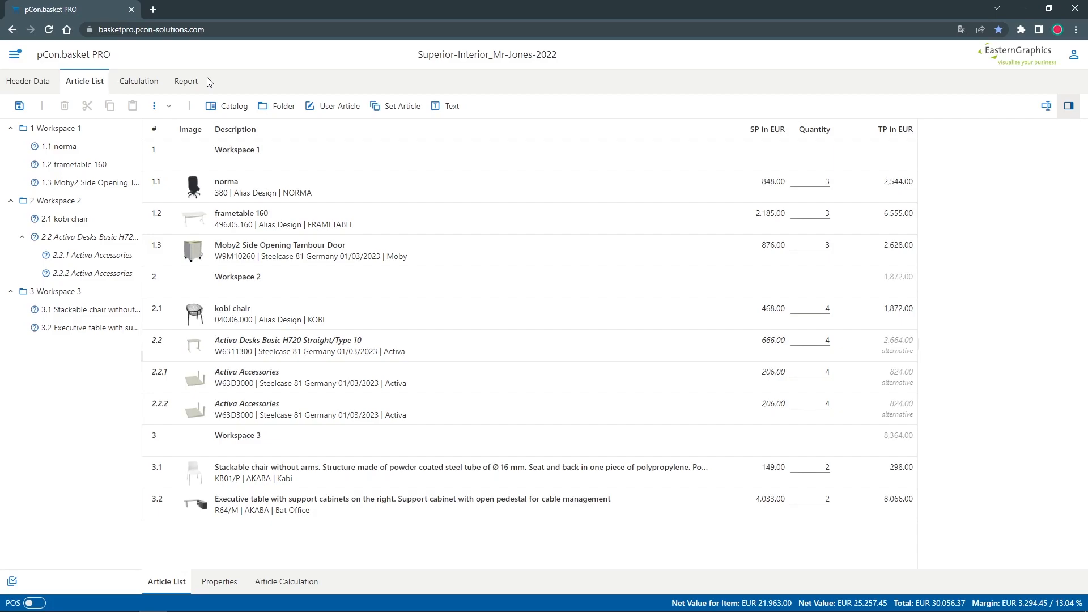
{"action": "mouse_move", "coordinate": [210, 94]}
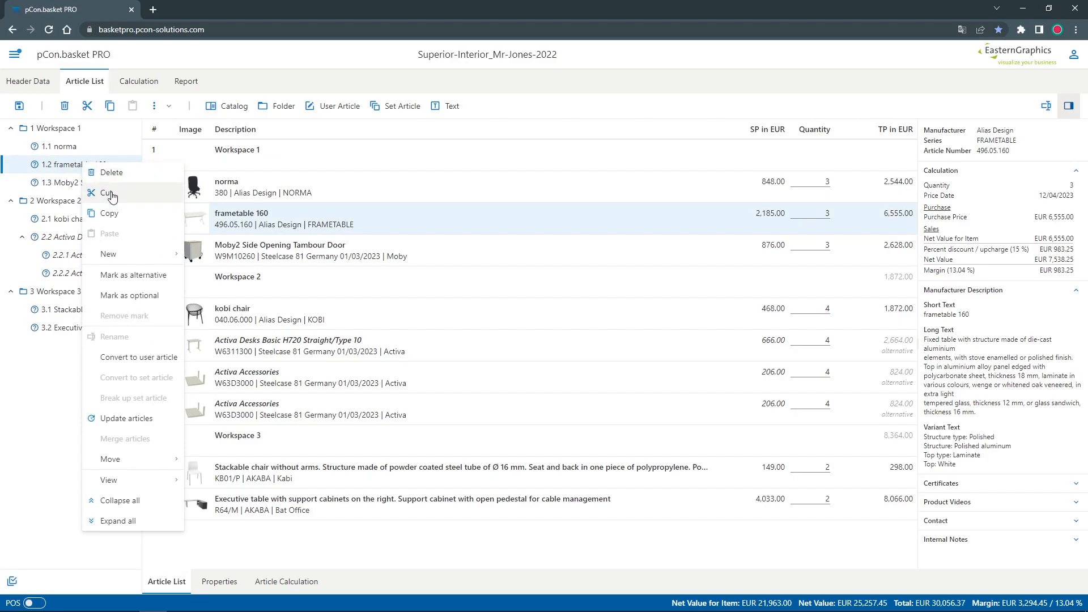
{"action": "mouse_move", "coordinate": [126, 418]}
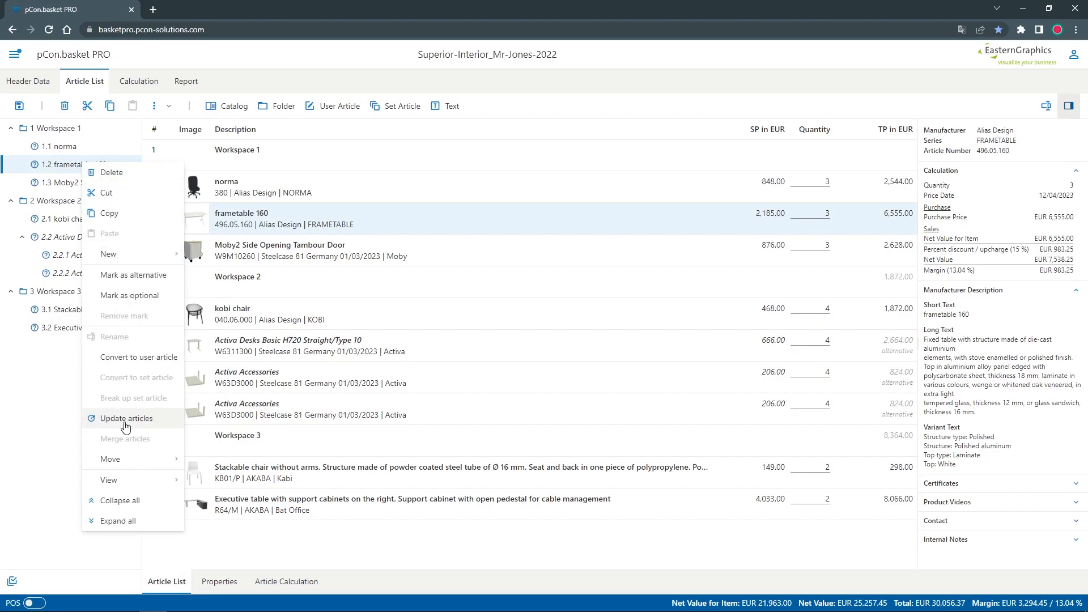
Step: Update the frametable 160 article so its price date becomes 12/04/2023
{"action": "left_click", "coordinate": [126, 418]}
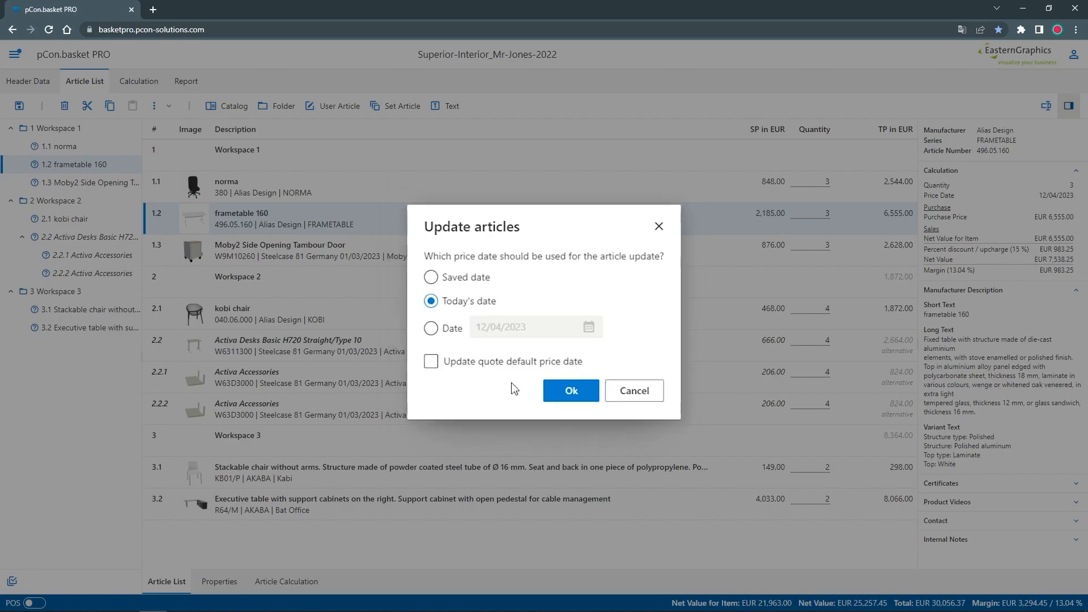
{"action": "left_click", "coordinate": [570, 390]}
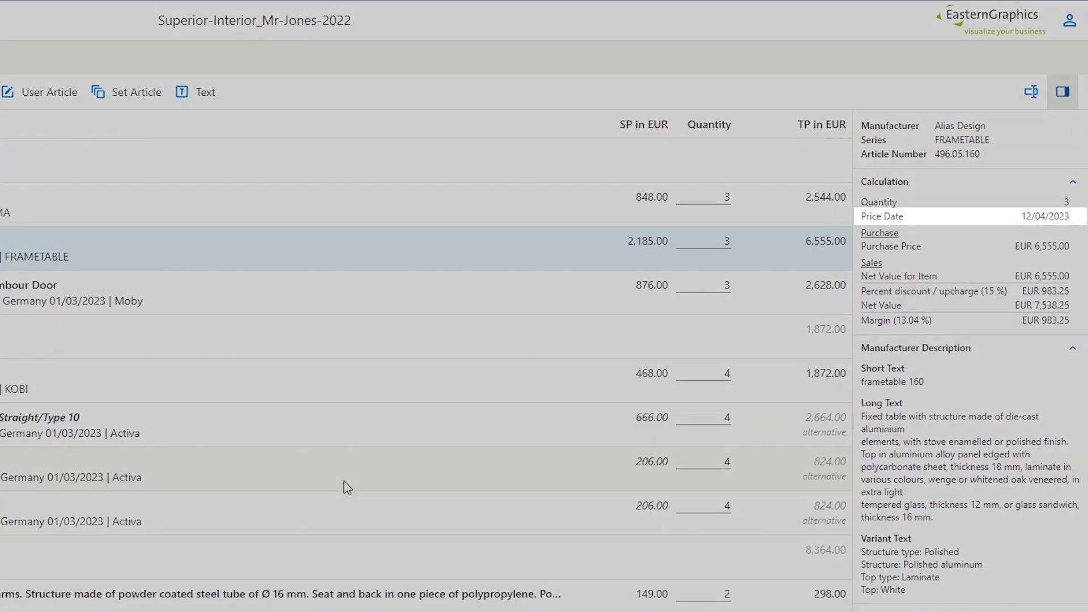
Step: Update the 3.1 Stackable chair article to today's price date
{"action": "left_click", "coordinate": [119, 61]}
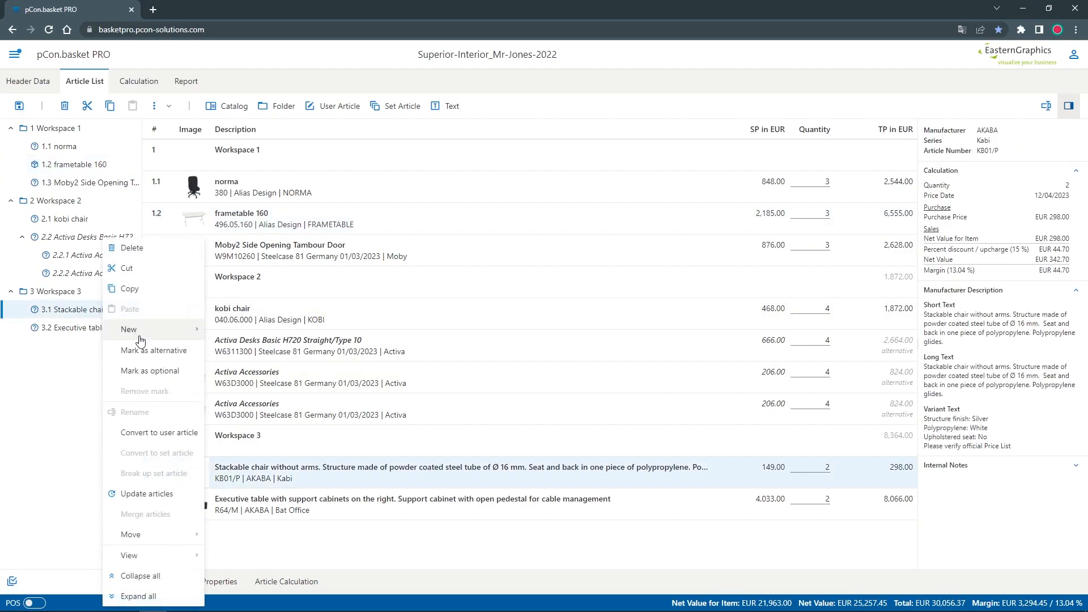
{"action": "left_click", "coordinate": [146, 493]}
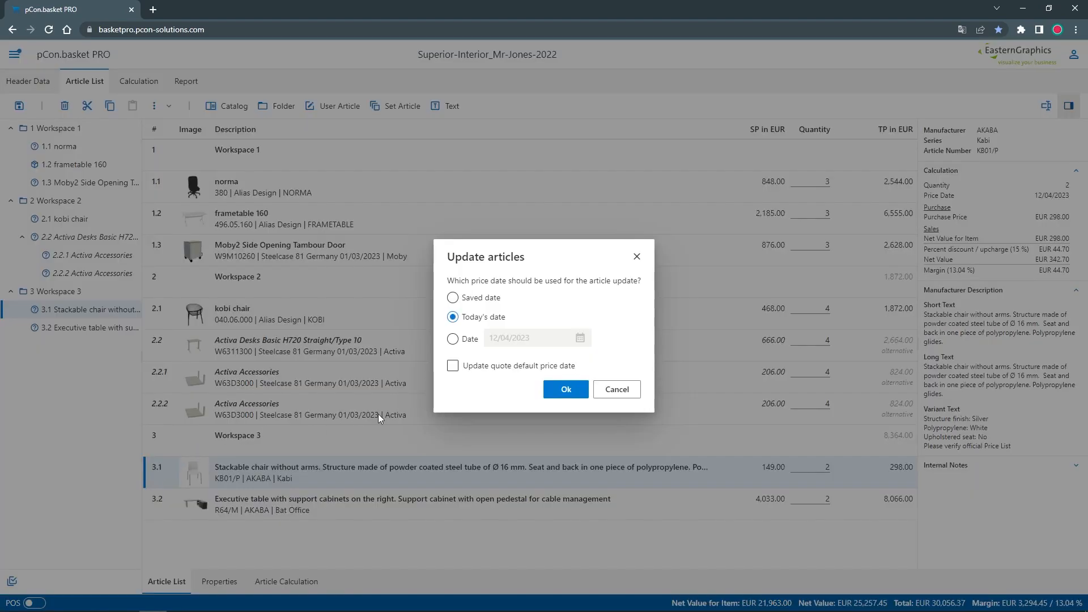
{"action": "left_click", "coordinate": [564, 388]}
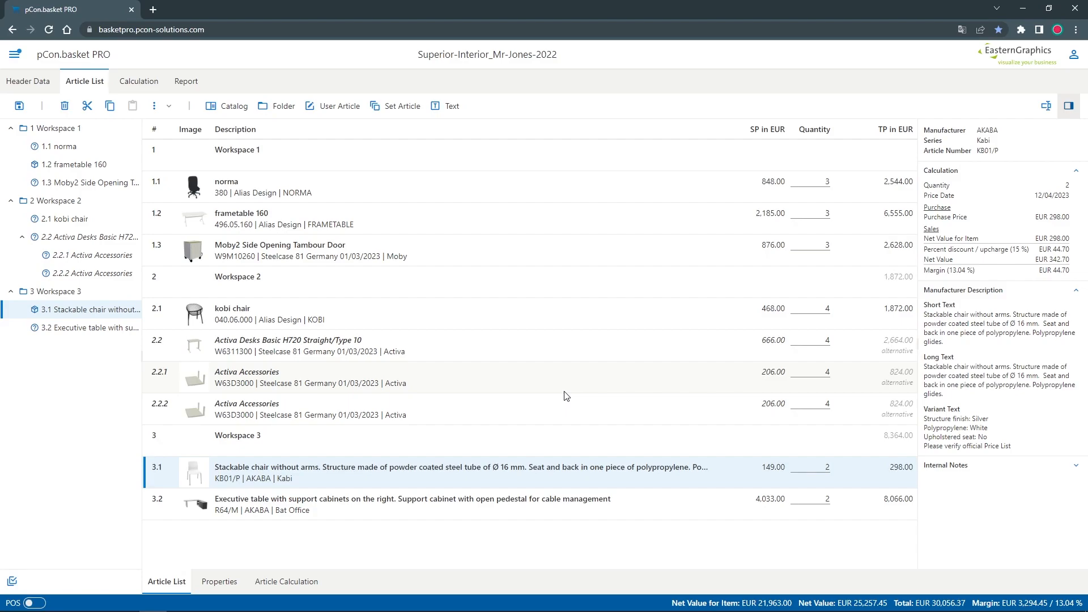
Step: Show the 3.2 Executive table's Properties with its configuration and 3D view
{"action": "left_click", "coordinate": [410, 504]}
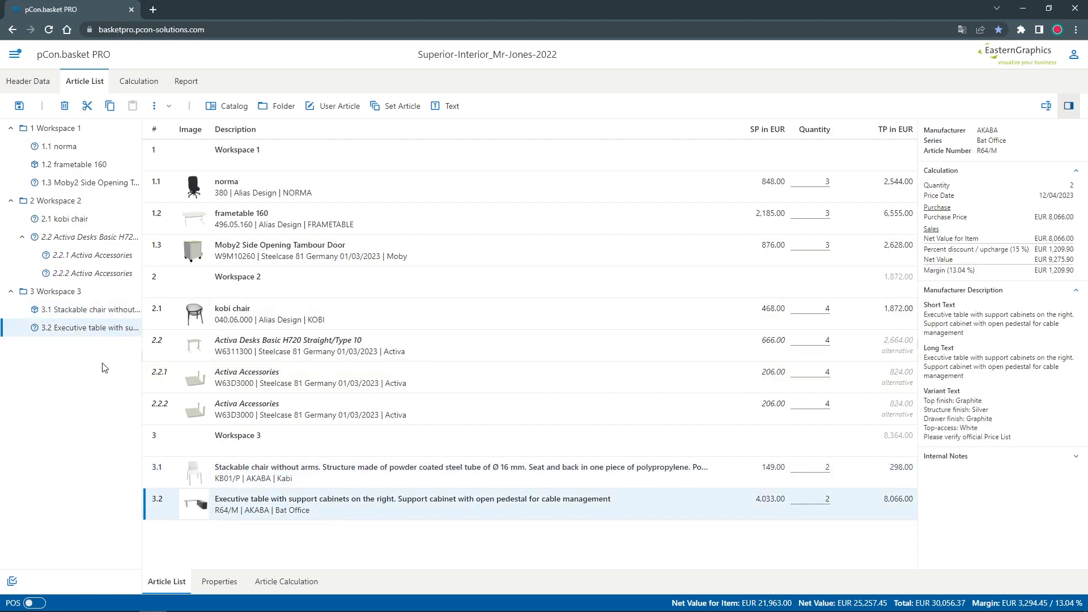
{"action": "left_click", "coordinate": [218, 581]}
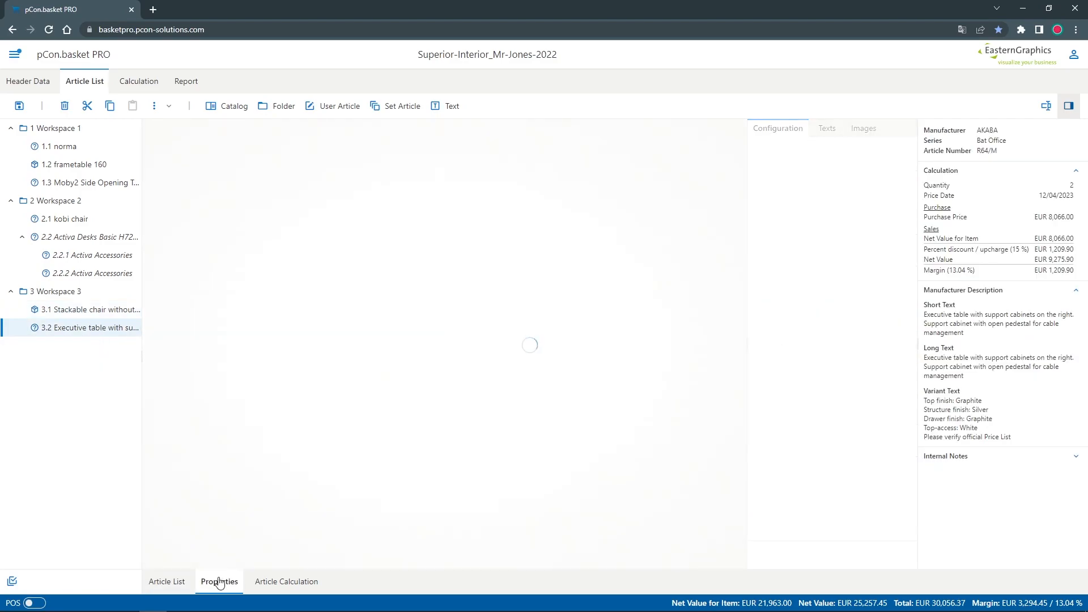
Step: Update the 3.2 Executive table article to today's price date
{"action": "left_click", "coordinate": [219, 581]}
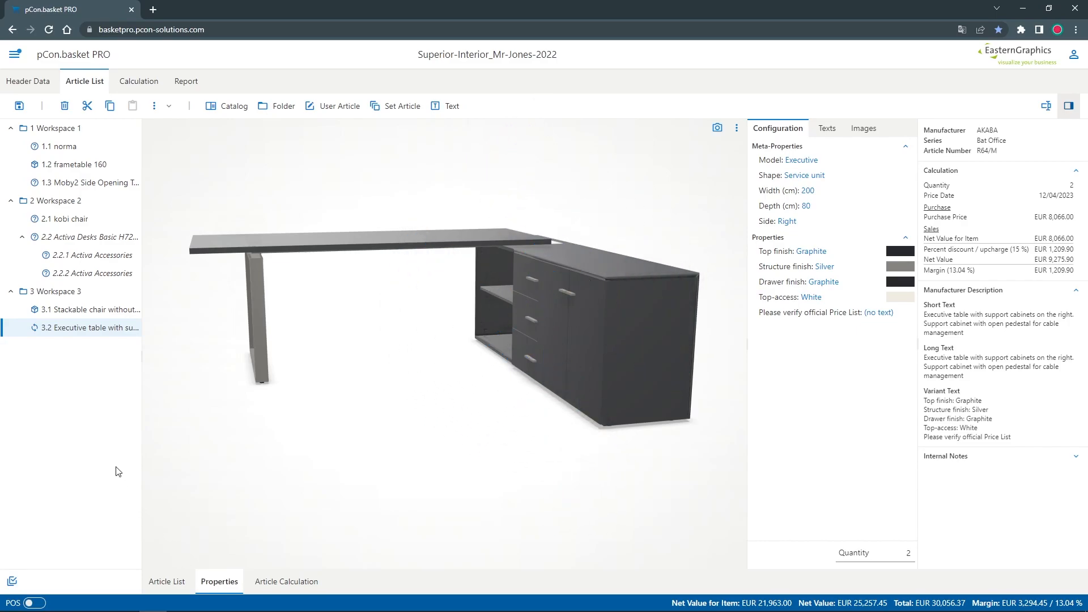
{"action": "right_click", "coordinate": [83, 328]}
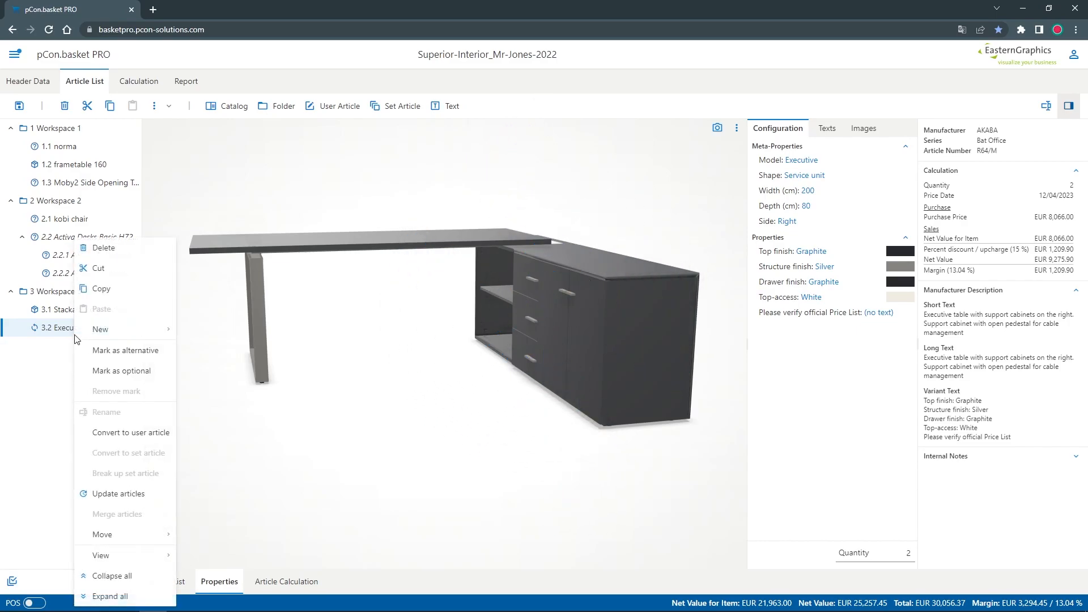
{"action": "left_click", "coordinate": [118, 493]}
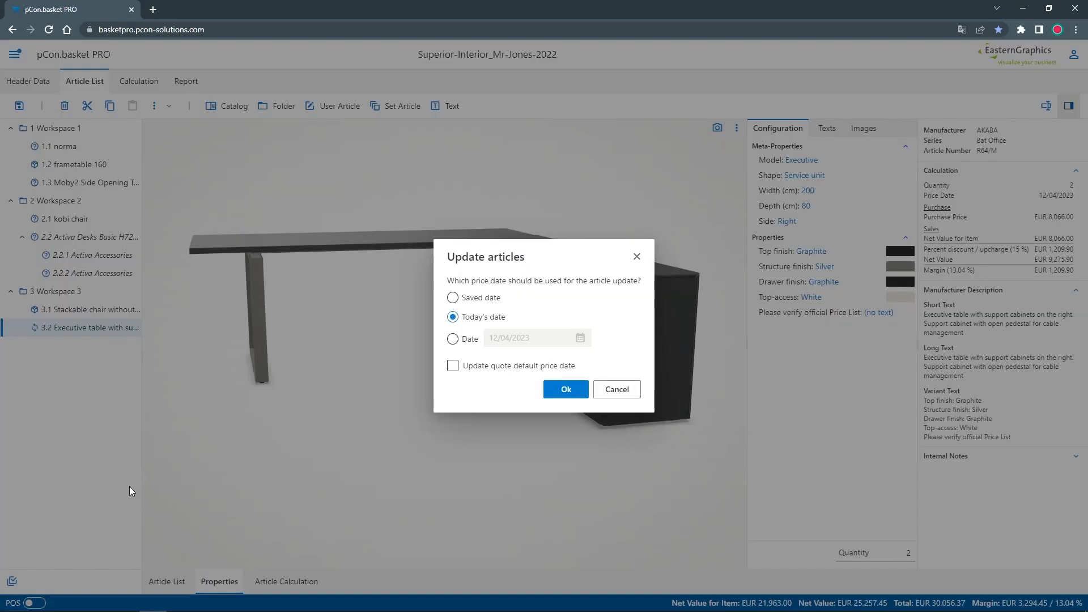
{"action": "left_click", "coordinate": [564, 389]}
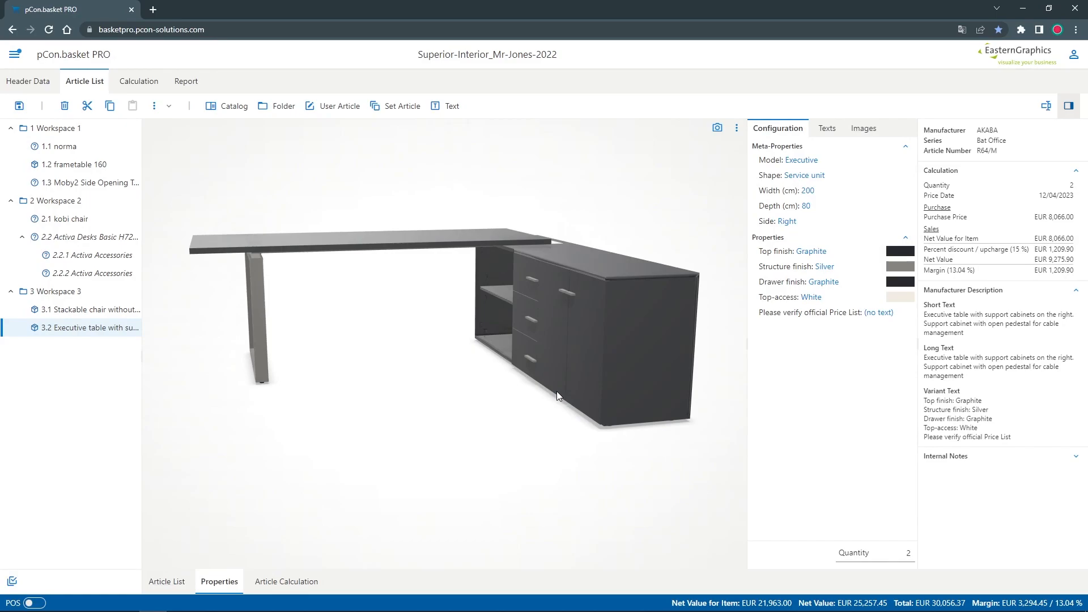
Step: Select 2.2 Activa Desks Basic H720, whose properties report an unsupported configuration
{"action": "left_click", "coordinate": [88, 236]}
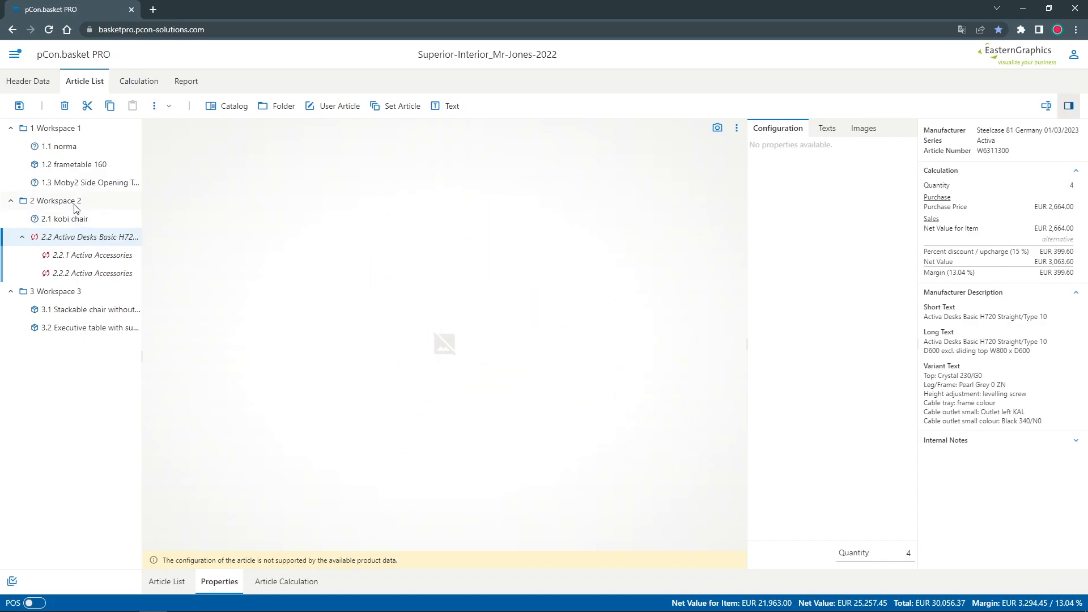
Step: Delete the Activa desk and its two accessory articles from Workspace 2
{"action": "left_click", "coordinate": [63, 106]}
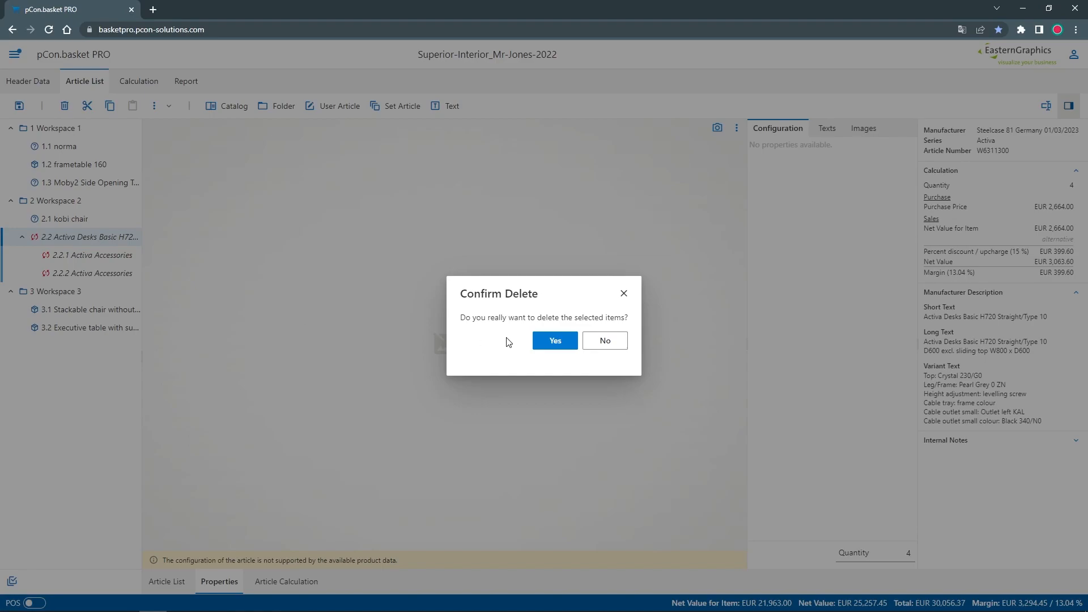
{"action": "left_click", "coordinate": [554, 340]}
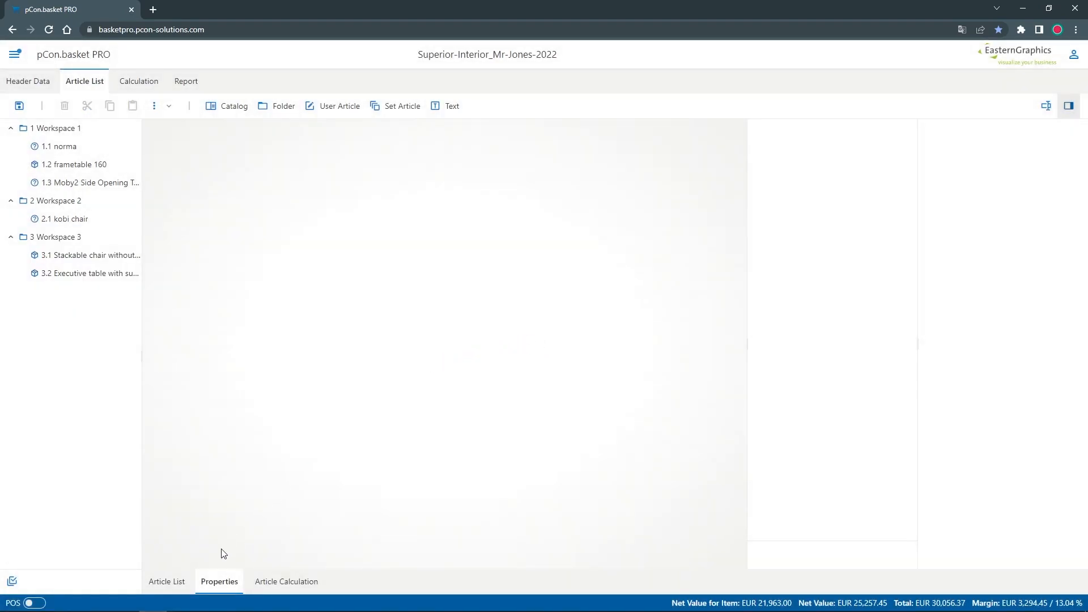
Step: Return to the Article List and select the Moby2 Side Opening Tambour Door
{"action": "left_click", "coordinate": [166, 580]}
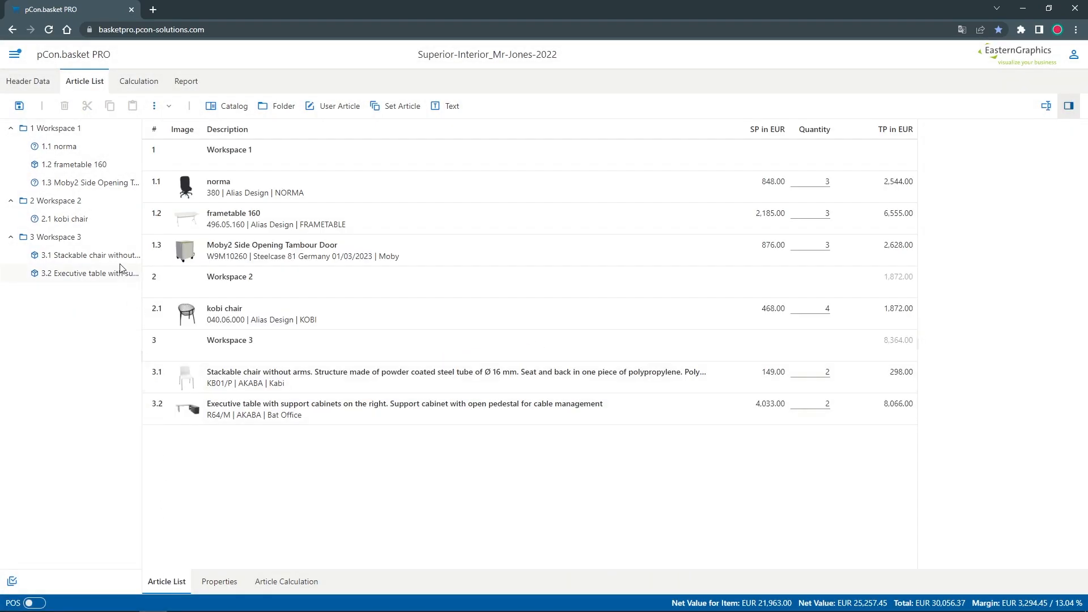
{"action": "left_click", "coordinate": [89, 183]}
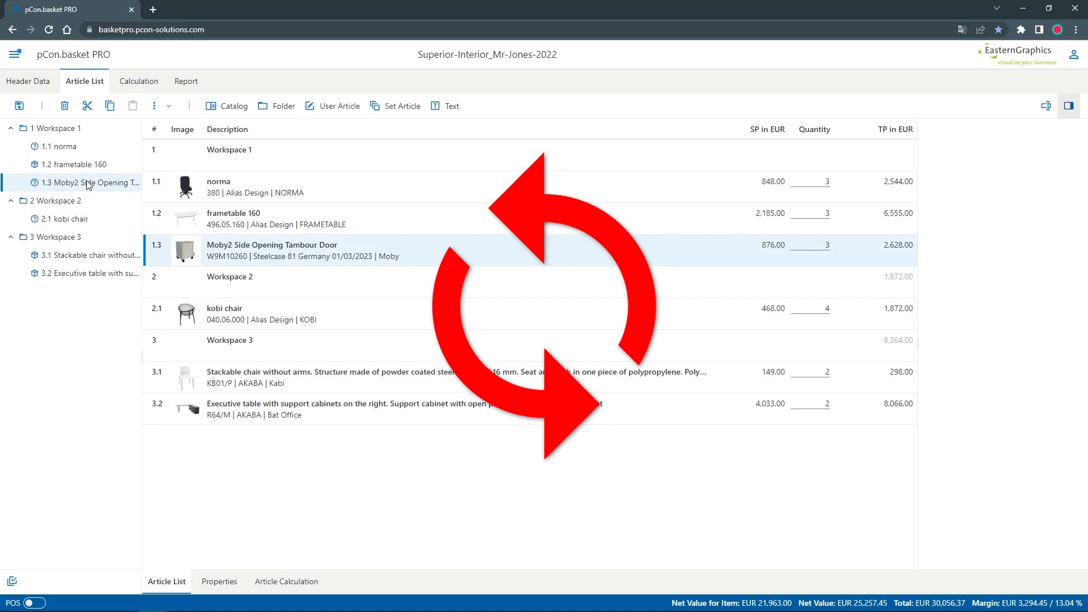
Step: Update item 1.3 Moby2 tambour door to today's price date and accept its article migration
{"action": "right_click", "coordinate": [89, 181]}
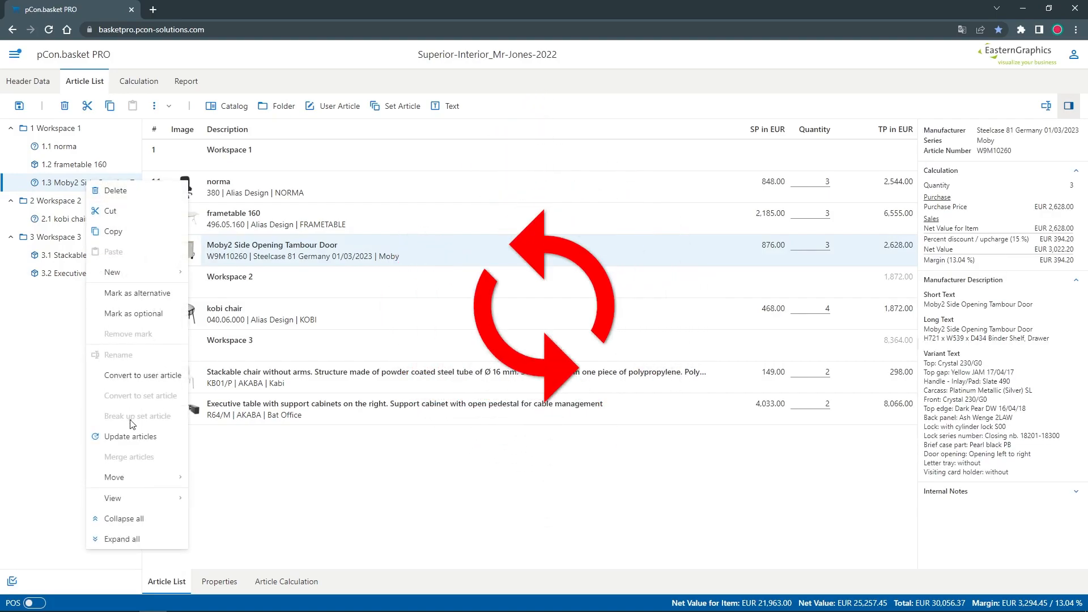
{"action": "left_click", "coordinate": [129, 436]}
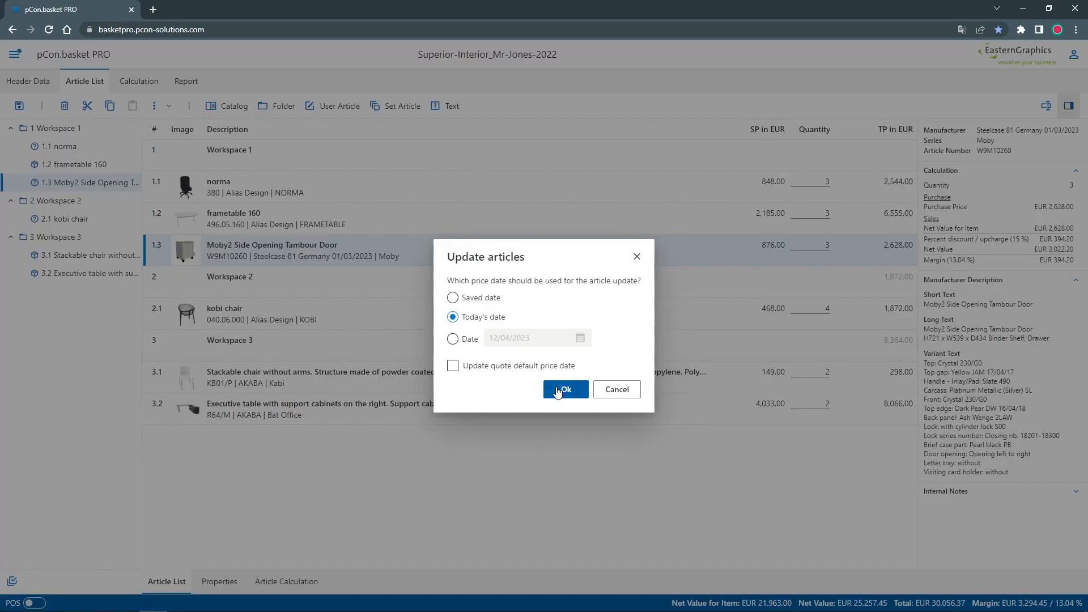
{"action": "left_click", "coordinate": [565, 388]}
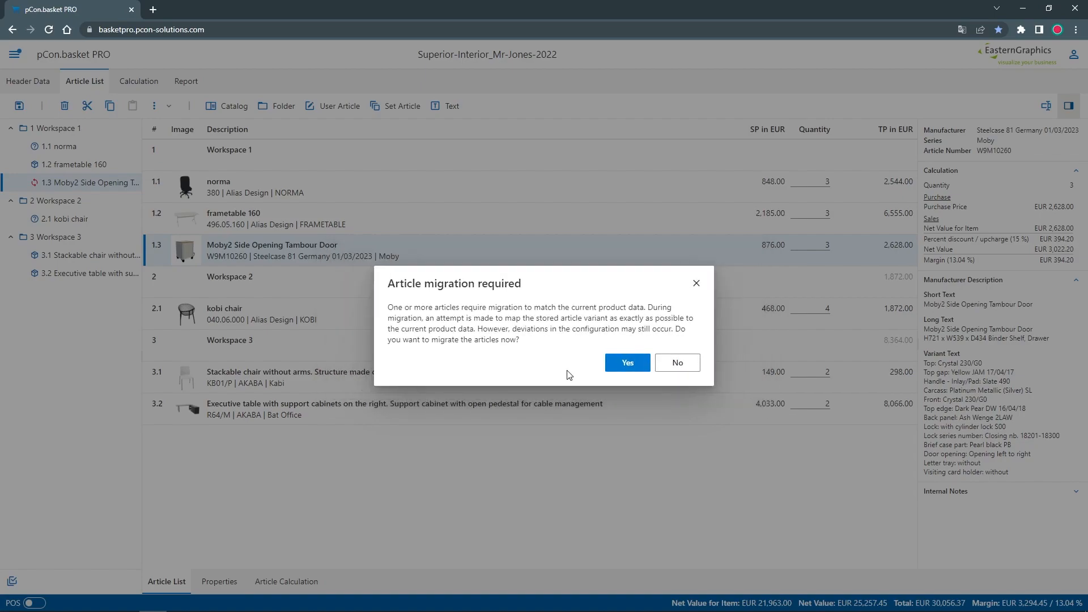
{"action": "left_click", "coordinate": [627, 362]}
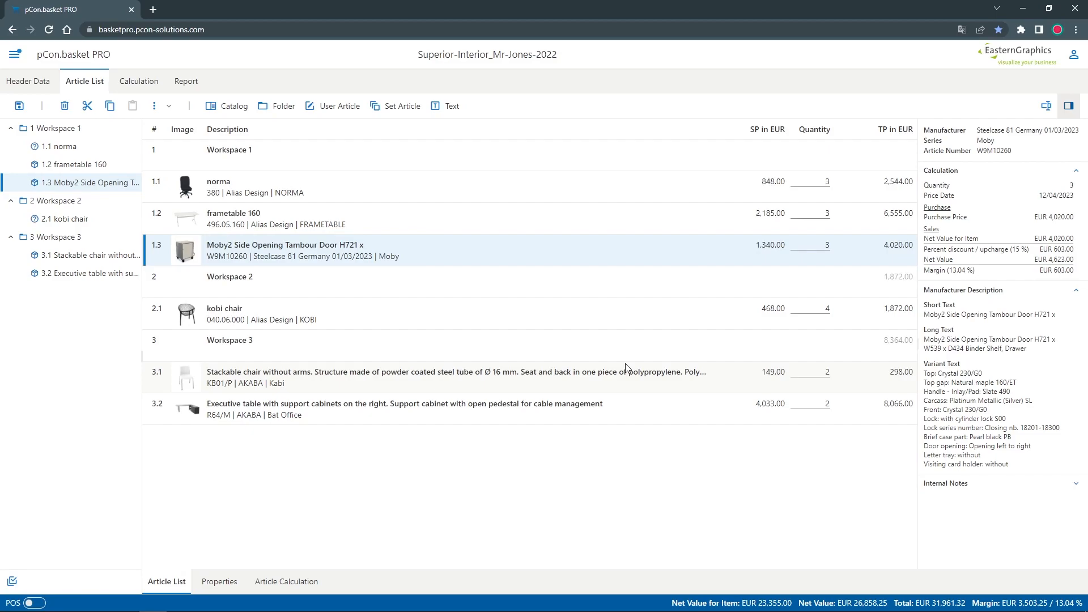
{"action": "left_click", "coordinate": [14, 54]}
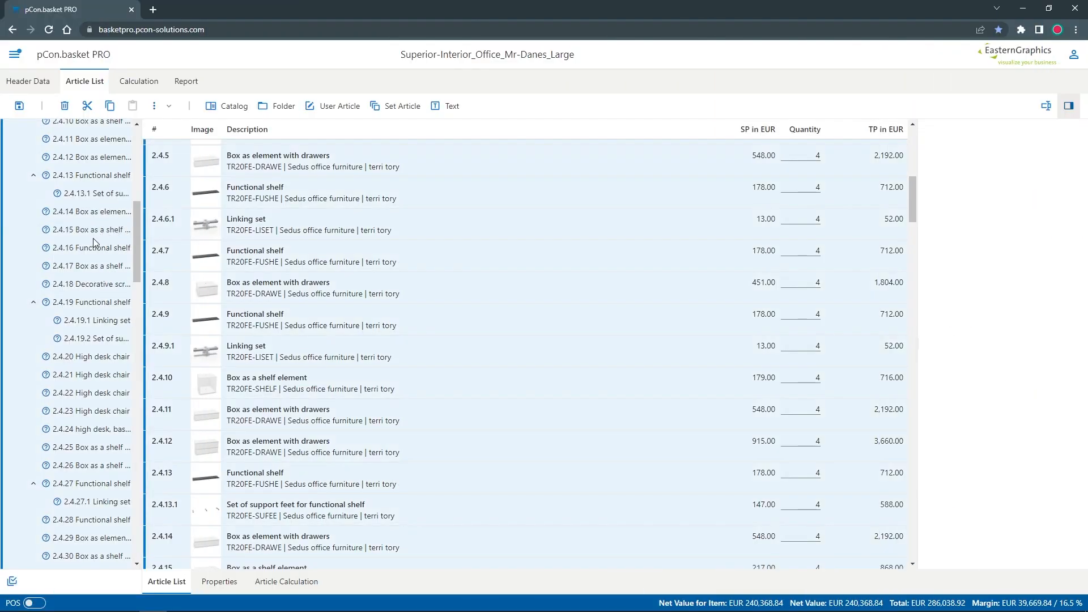
Step: Update the Mr-Danes-Large selected articles to today's prices and migrate the outdated ones
{"action": "right_click", "coordinate": [94, 243]}
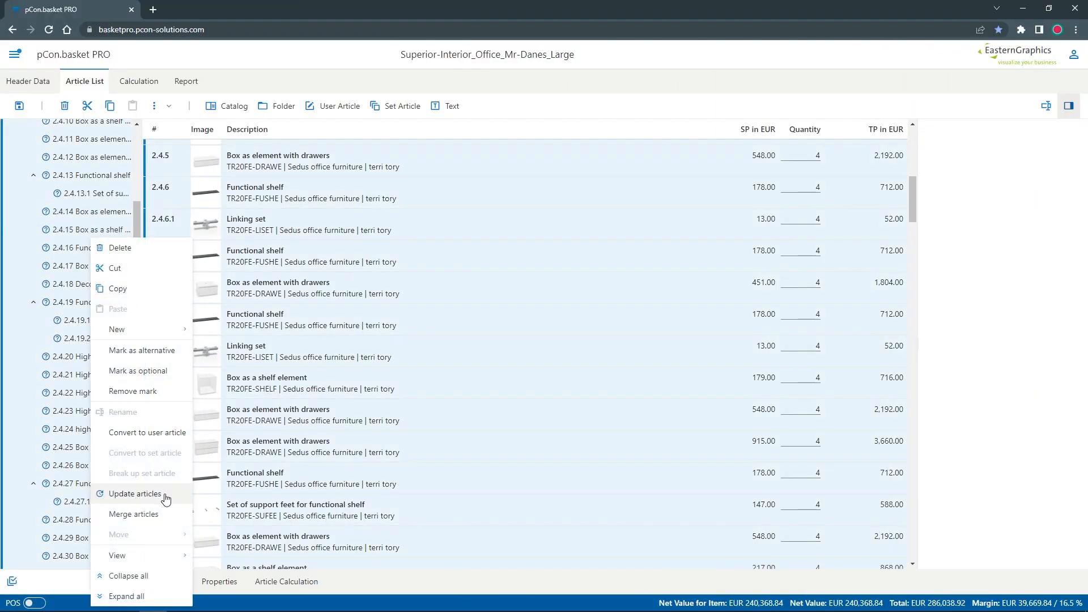
{"action": "left_click", "coordinate": [135, 493]}
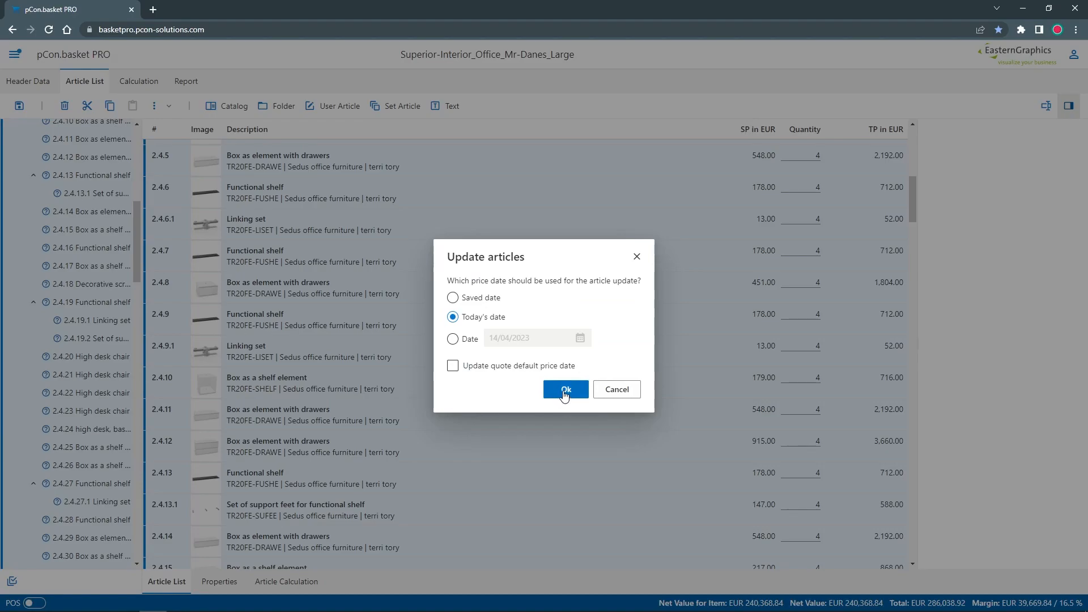
{"action": "left_click", "coordinate": [564, 389]}
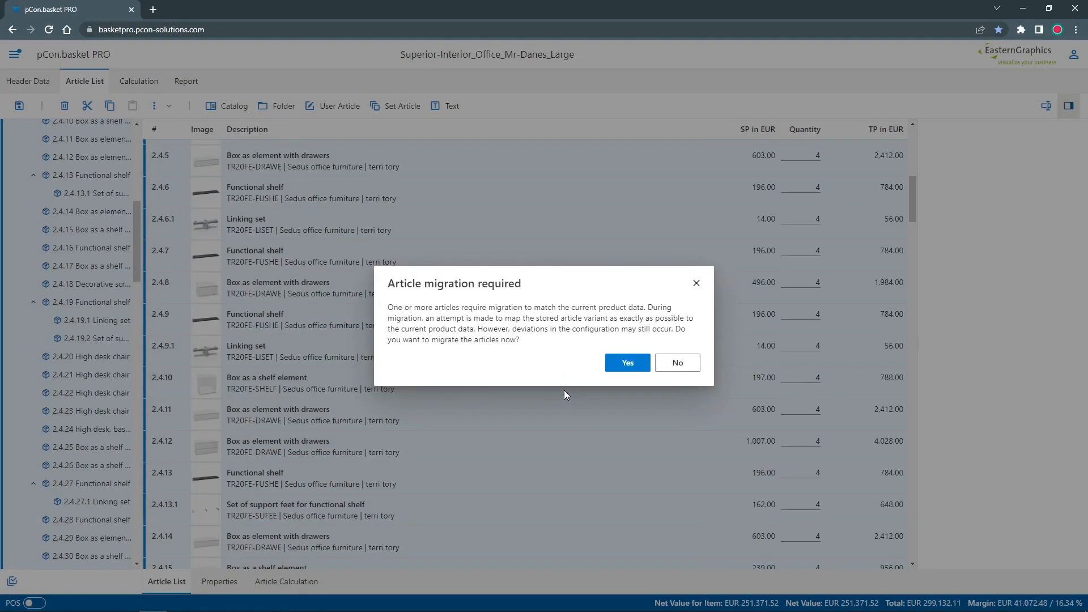
{"action": "left_click", "coordinate": [626, 362]}
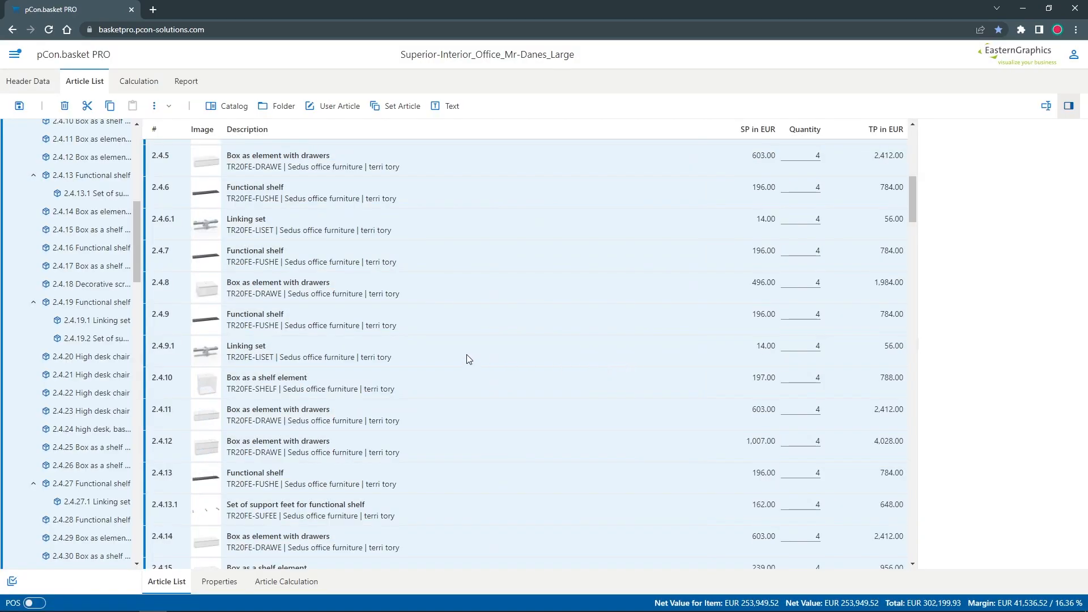
{"action": "scroll", "scroll_direction": "up", "scroll_amount": 3}
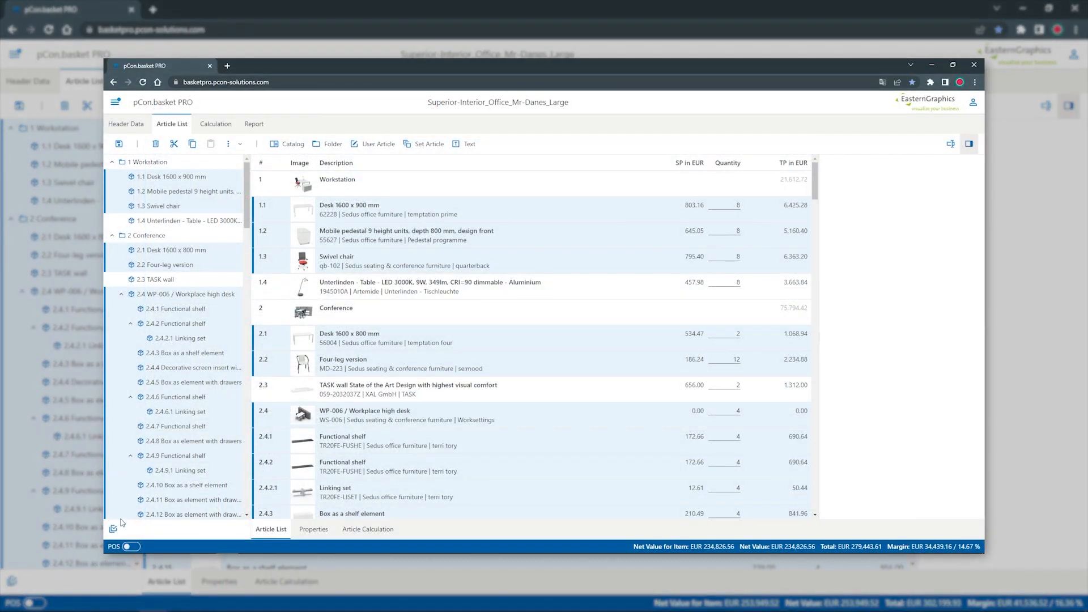
Step: In the Article Selector, filter by quarterback and turn around series and select matching articles
{"action": "left_click", "coordinate": [428, 144]}
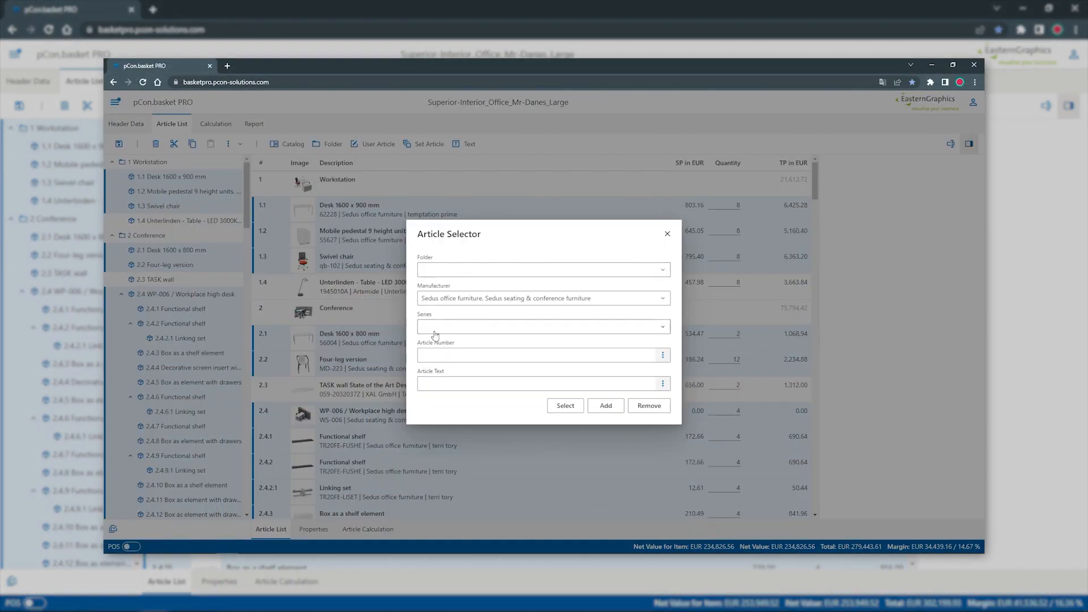
{"action": "left_click", "coordinate": [542, 327]}
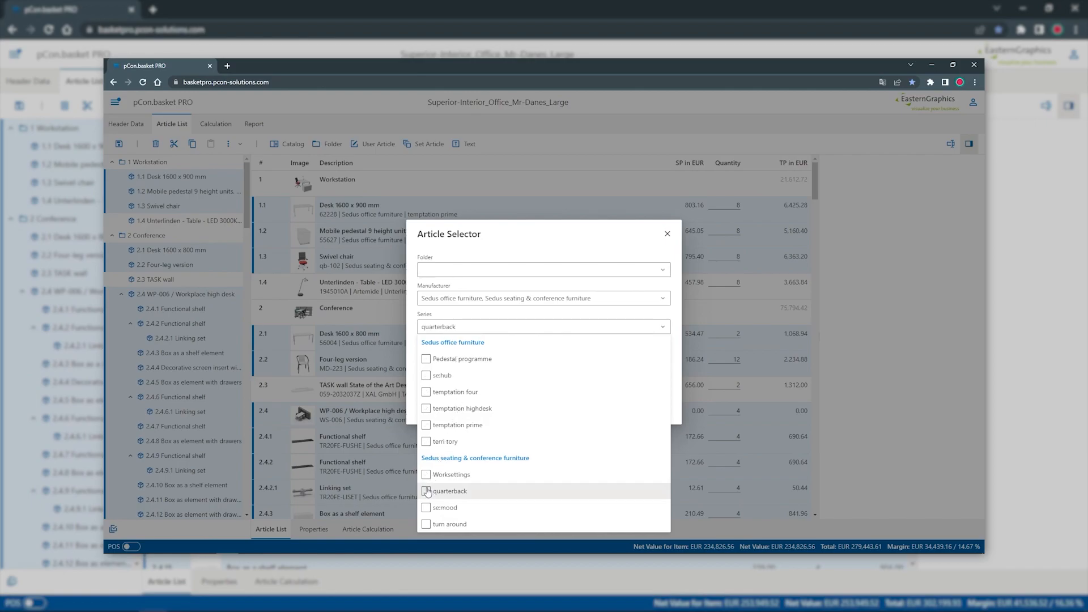
{"action": "left_click", "coordinate": [425, 523]}
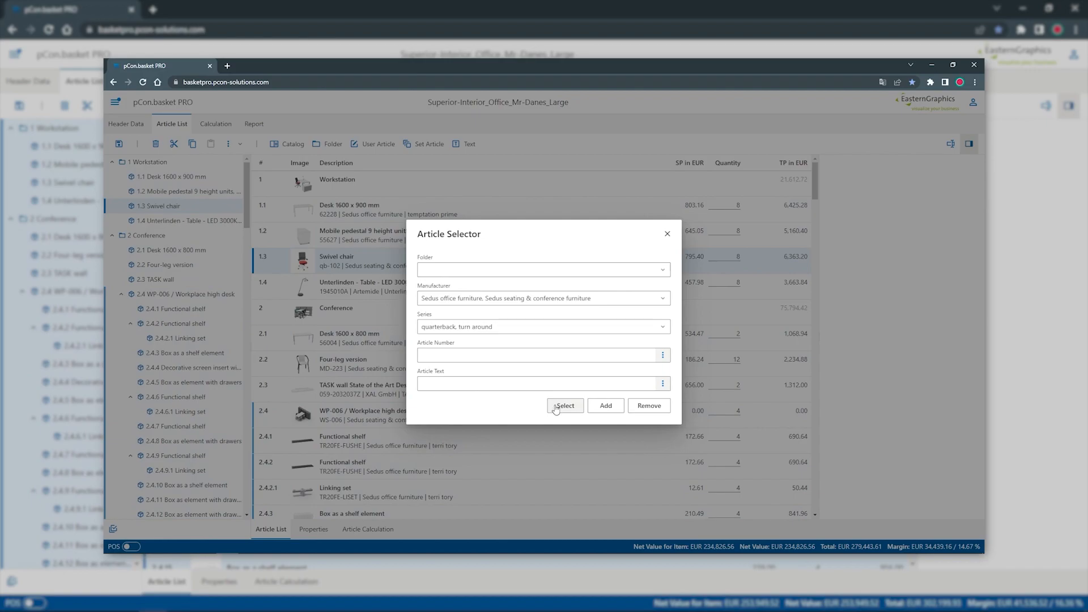
{"action": "left_click", "coordinate": [564, 405]}
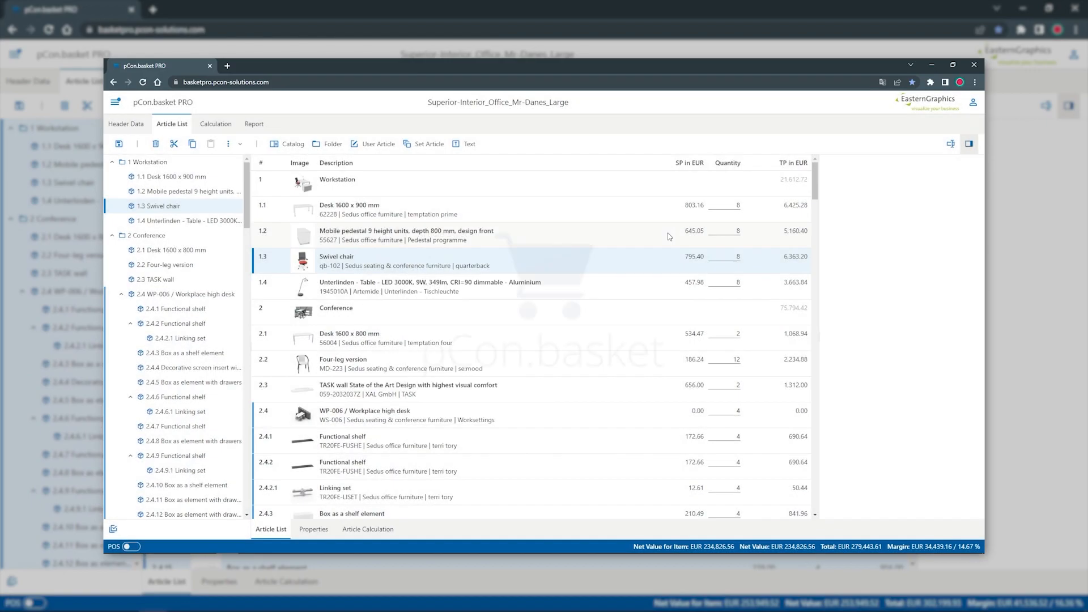